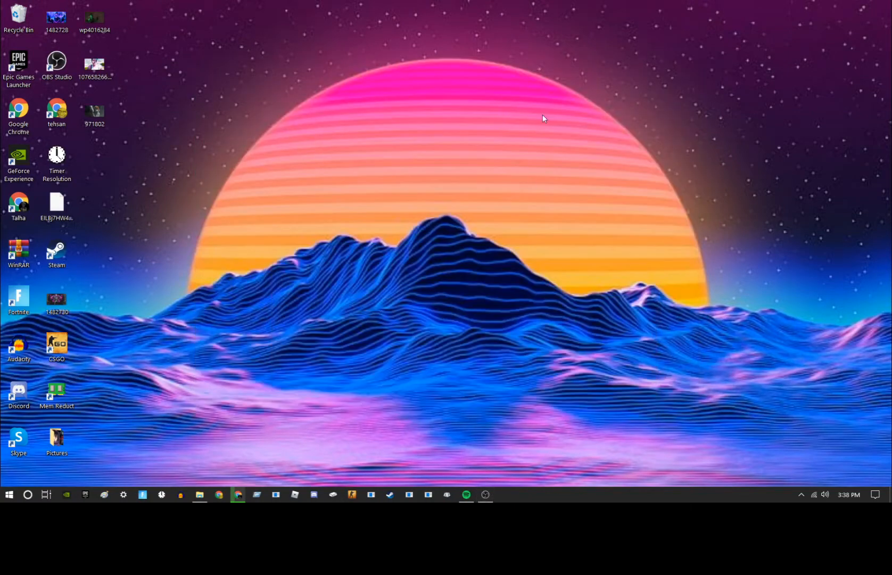
mouse_move(478, 173)
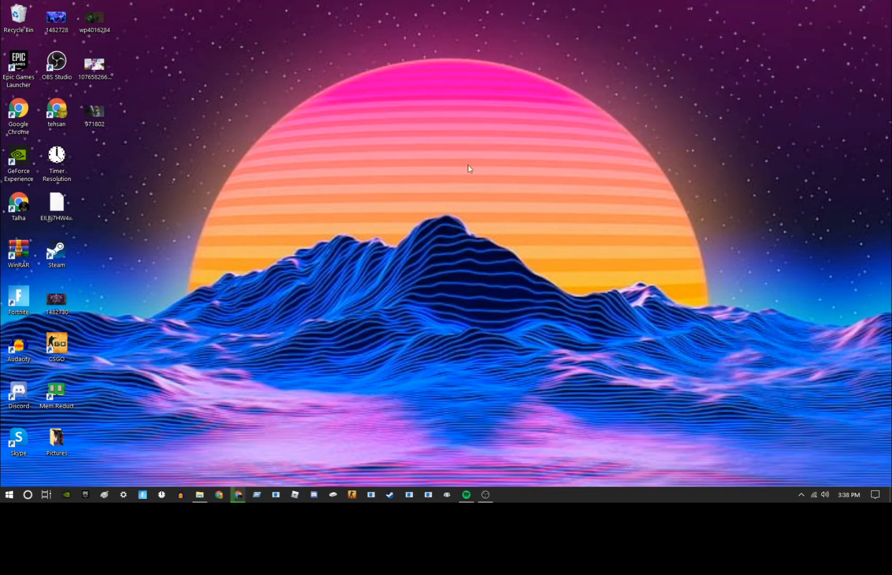
Bring up Chrome on the signed-in user's empty YouTube channel page
left_click_drag(470, 168, 452, 391)
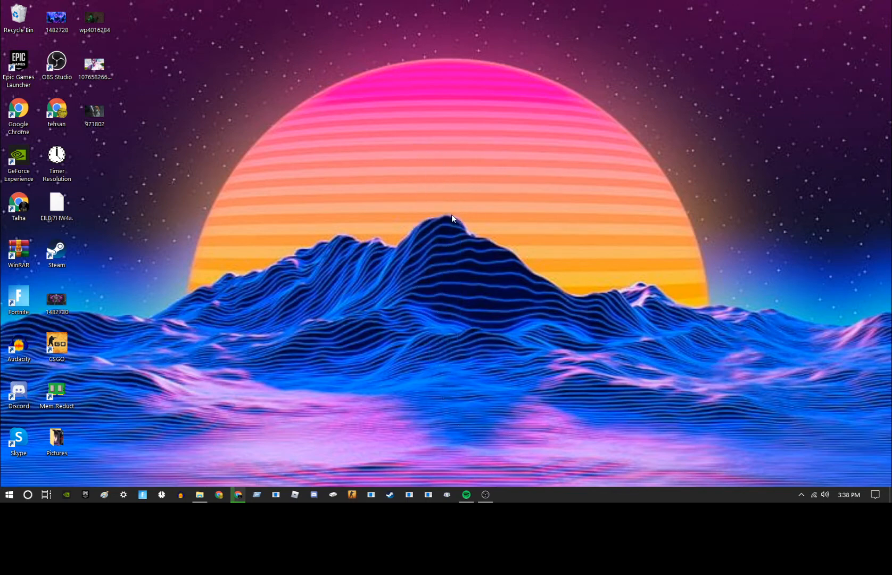
mouse_move(563, 93)
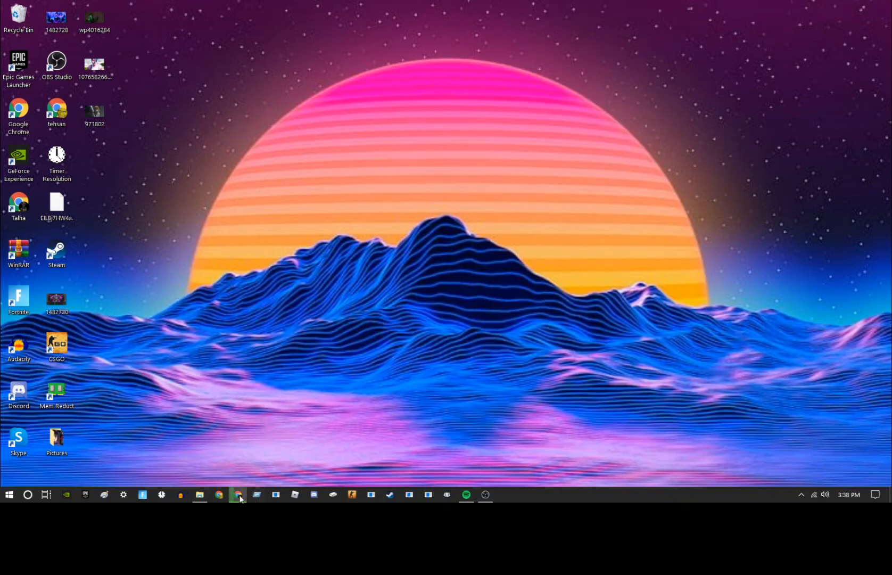
left_click(238, 494)
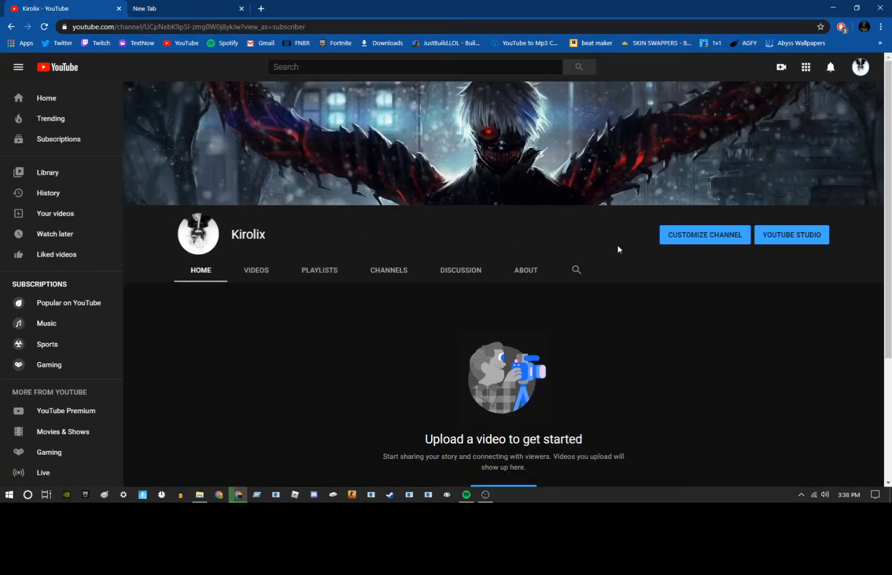
mouse_move(461, 277)
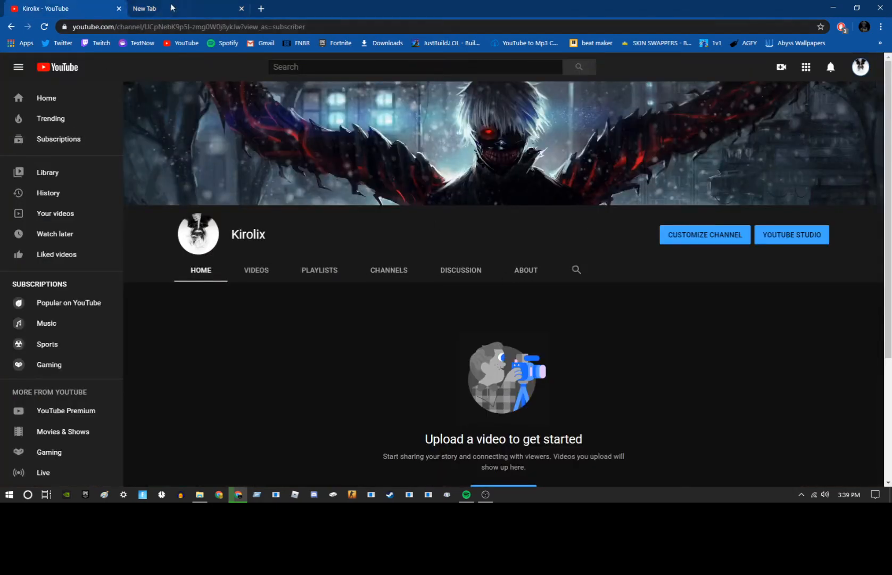
Search Google Images for 'hd wallpapers' in the new tab and browse the thumbnails
left_click(182, 8)
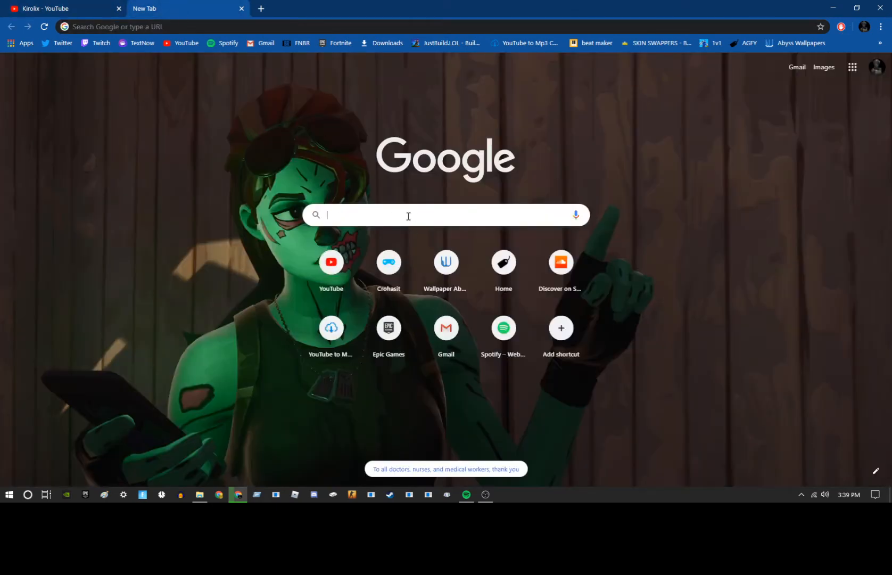
type("hd wallpapers")
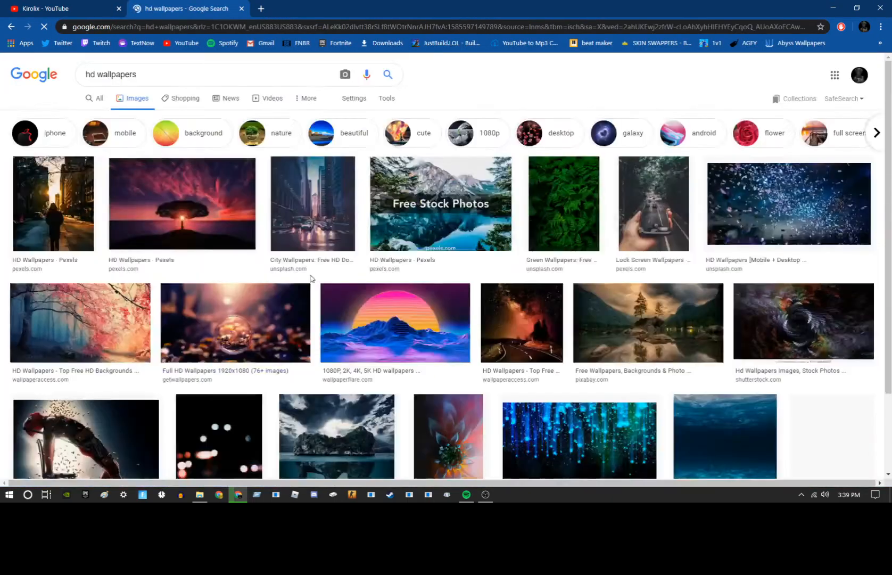
scroll("down", 3)
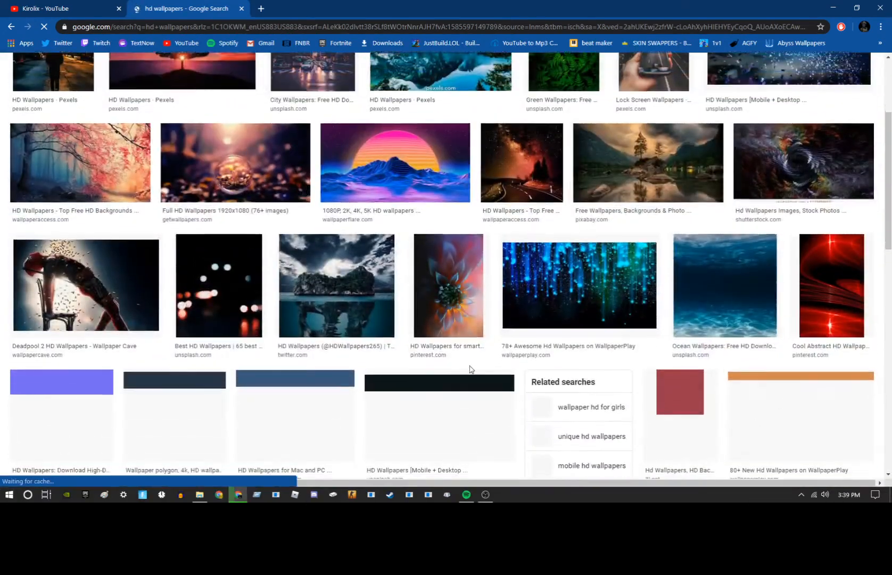
scroll("down", 3)
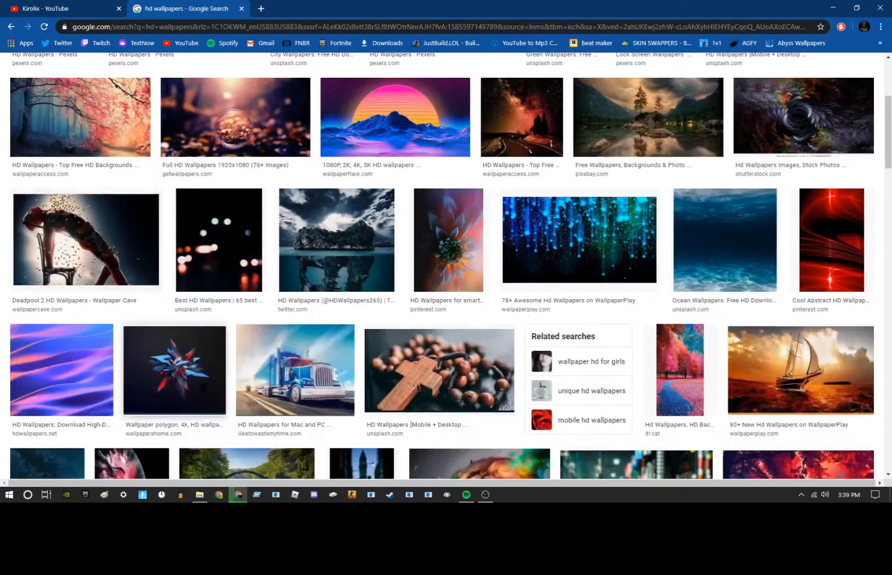
scroll("up", 3)
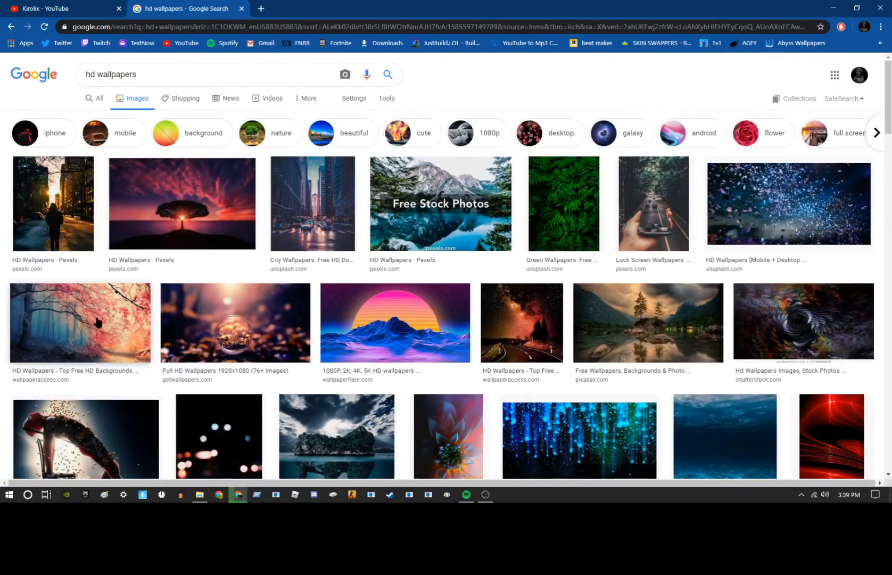
Save the pink autumn forest image to the desktop and set it as the wallpaper
left_click(79, 322)
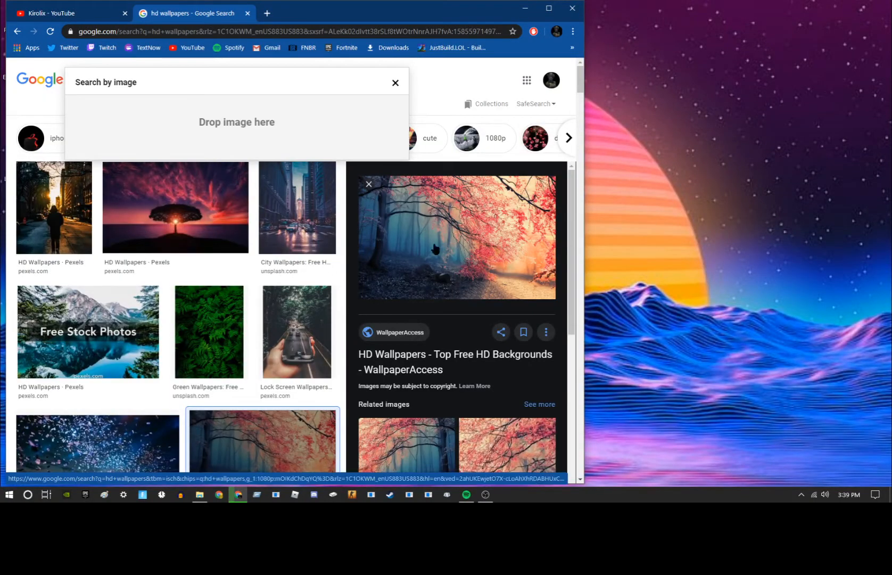
left_click(395, 82)
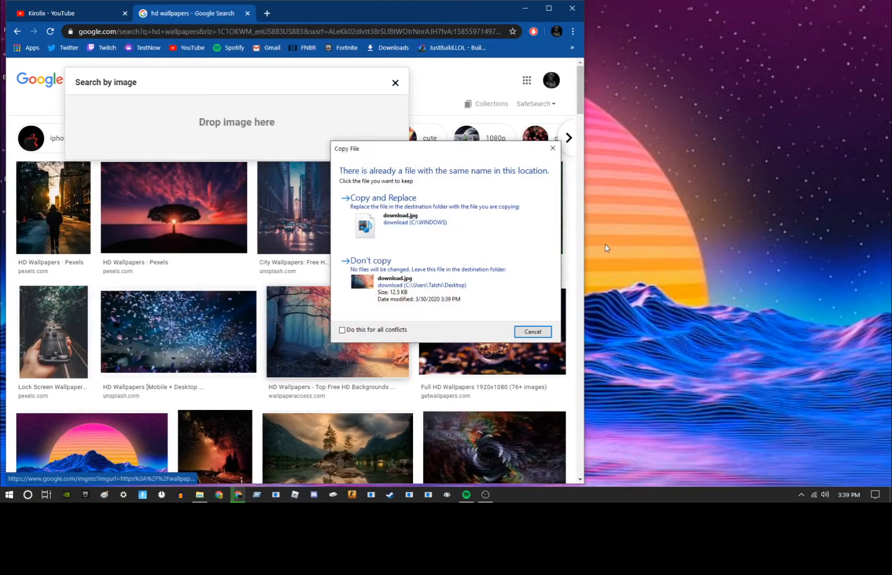
mouse_move(414, 237)
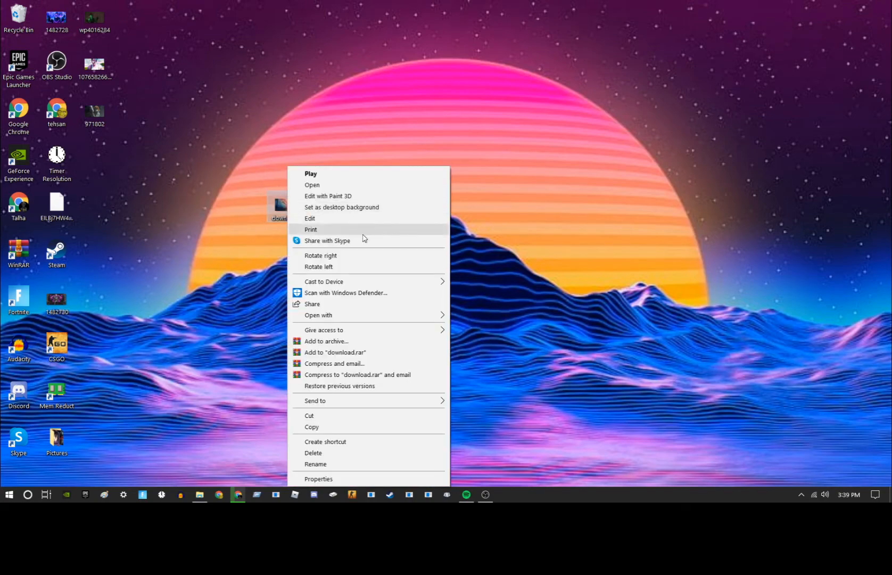
left_click(341, 207)
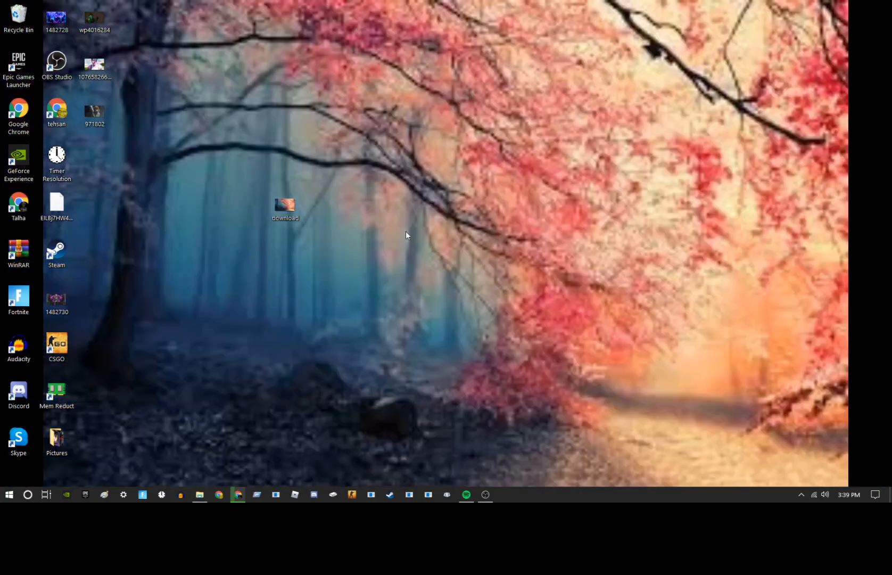
left_click(284, 206)
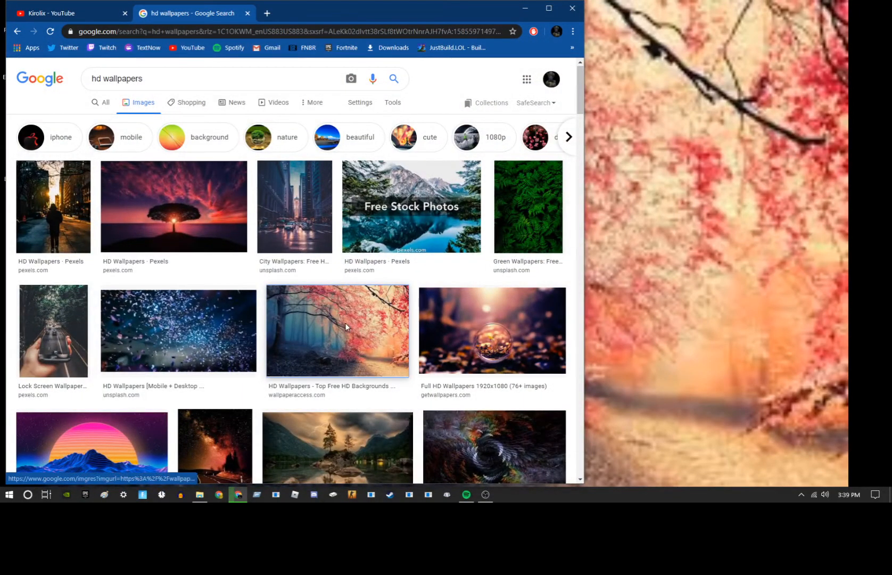
Minimize Chrome to view the forest wallpaper, then restore the browser for a new tab
left_click(337, 330)
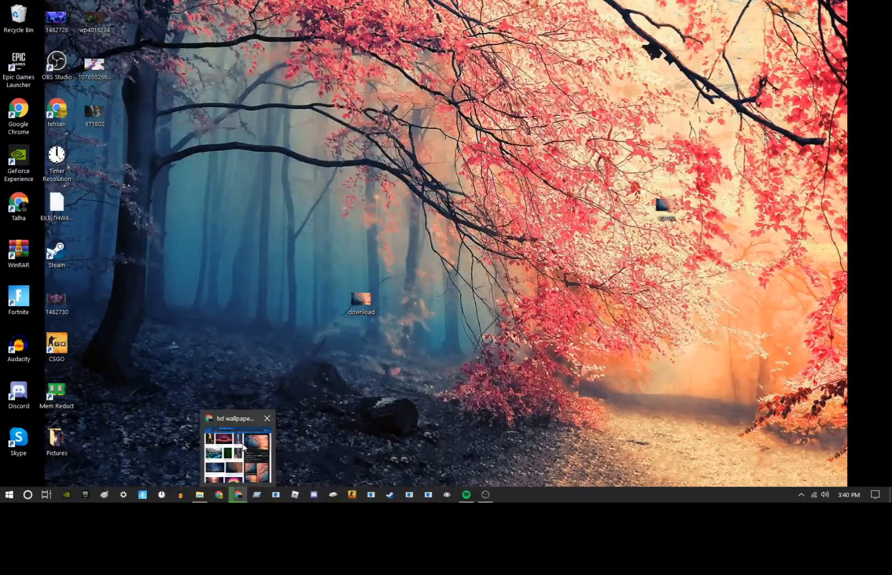
left_click(237, 450)
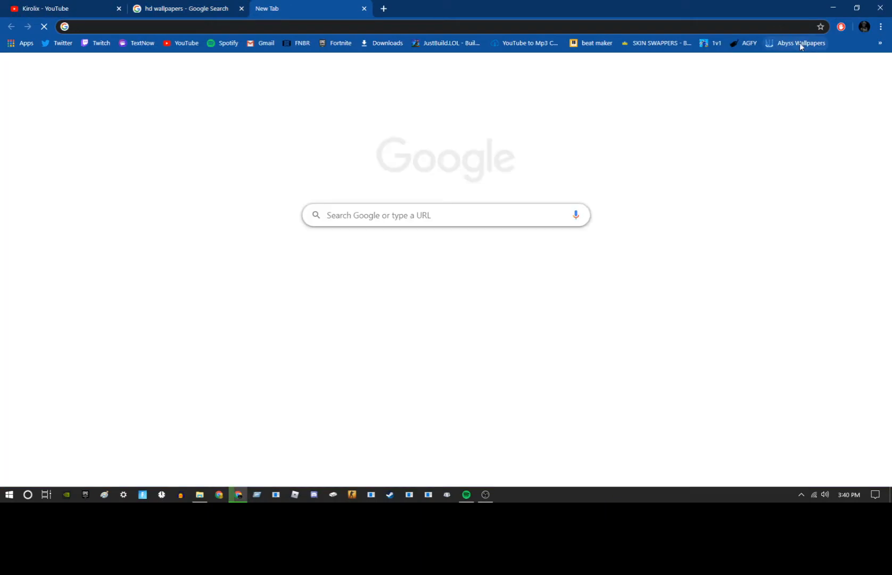
Go to Wallpaper Abyss and search its wallpapers for 'supreme'
left_click(800, 42)
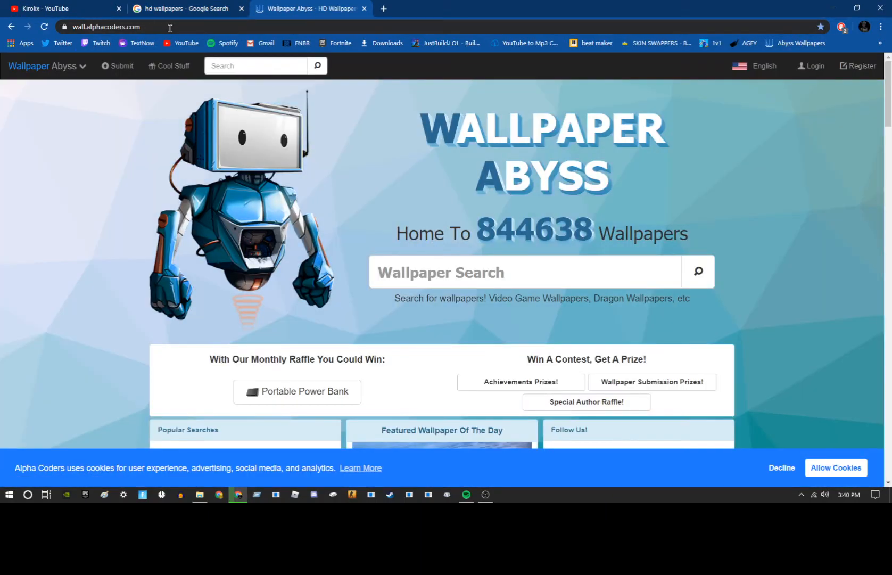
mouse_move(513, 257)
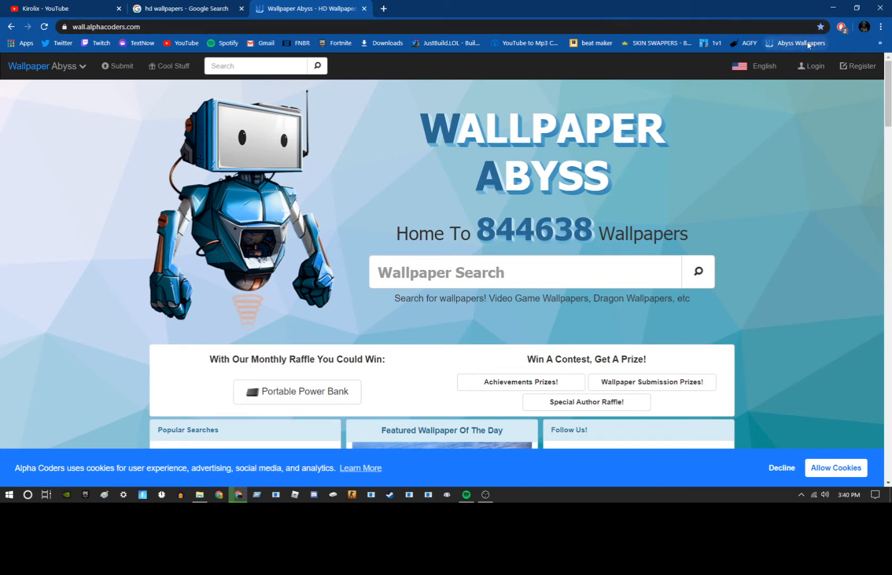
left_click(255, 66)
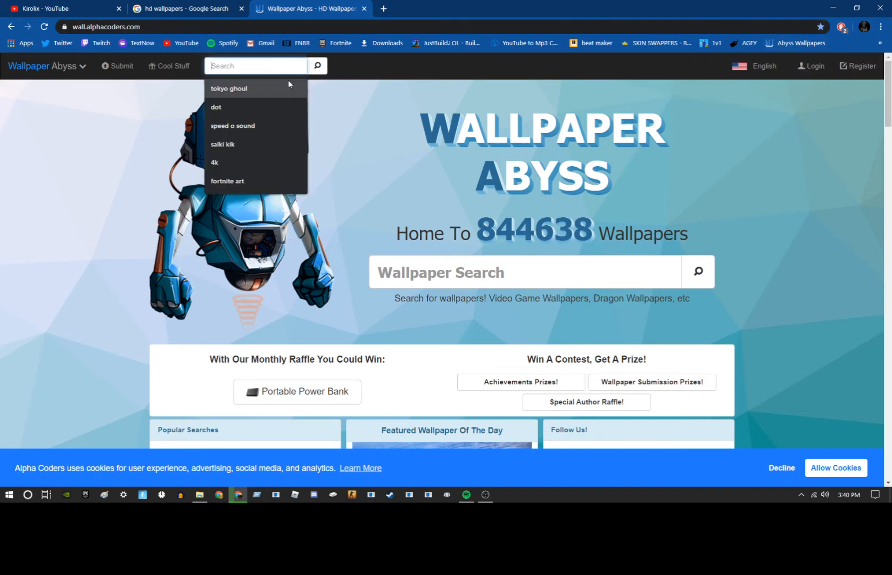
left_click(229, 89)
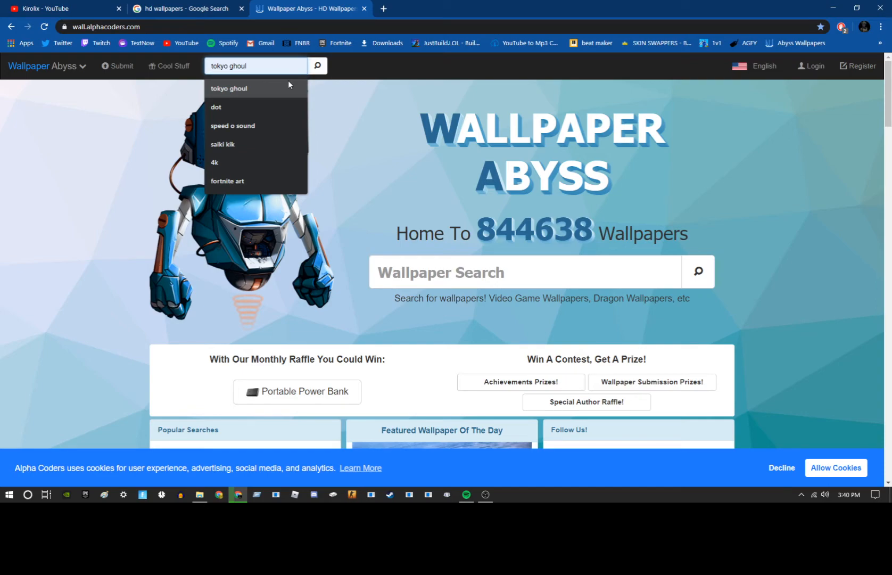
type("supreme")
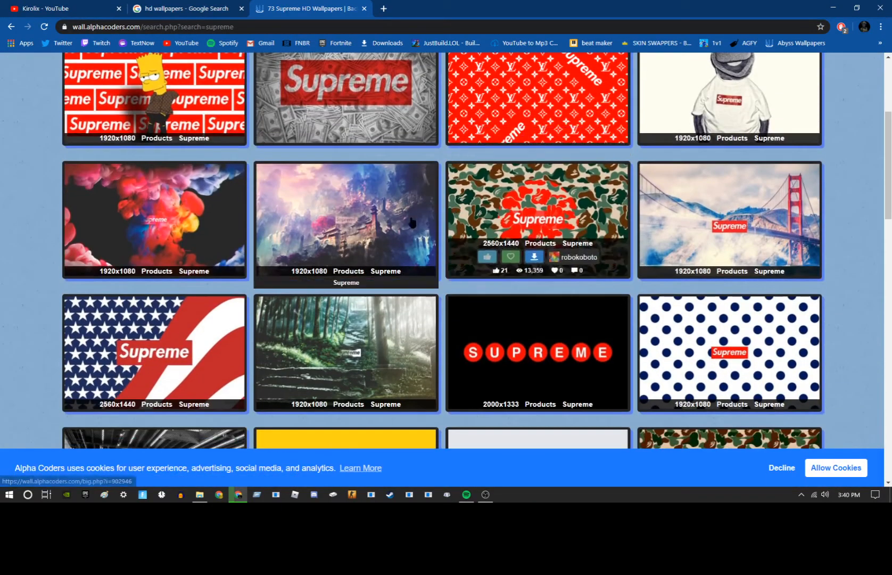
Browse the 73 Supreme results and open the 1920x1080 temple wallpaper
scroll("down", 3)
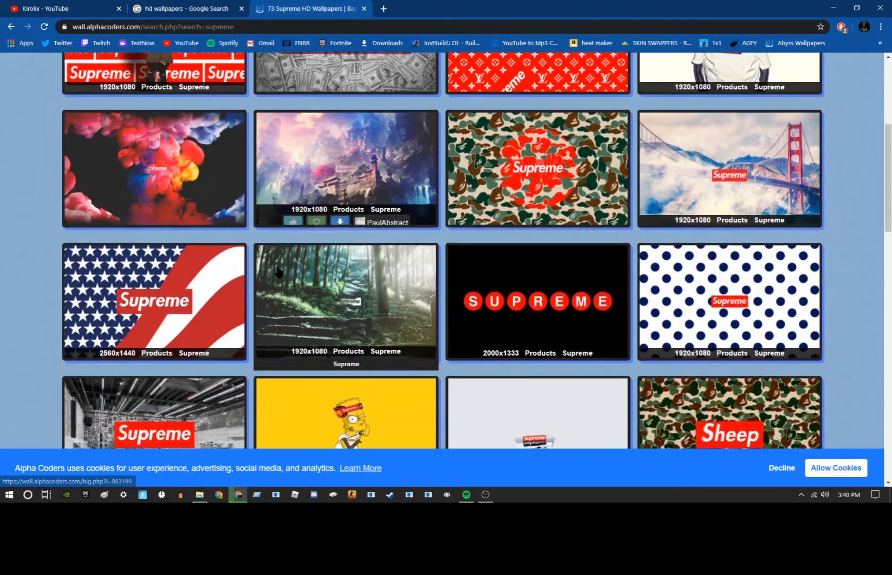
scroll("down", 3)
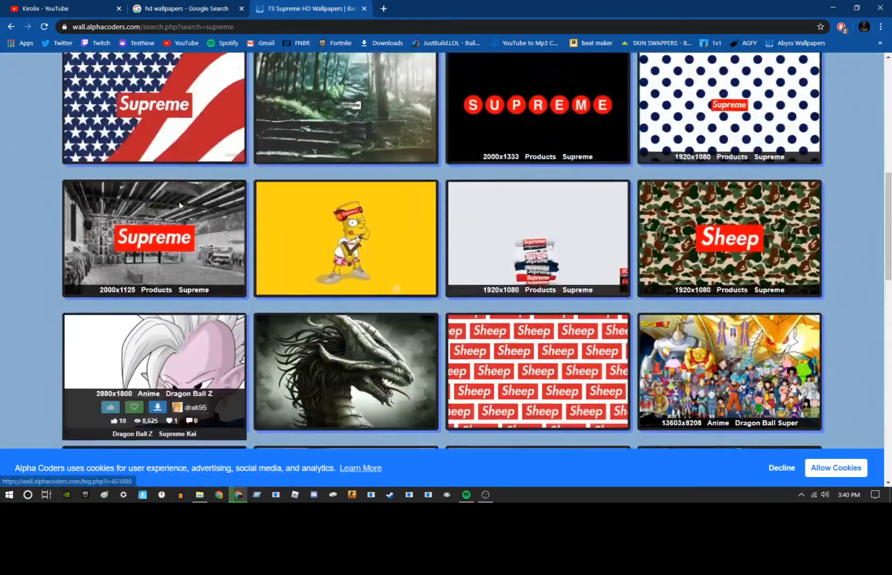
scroll("up", 3)
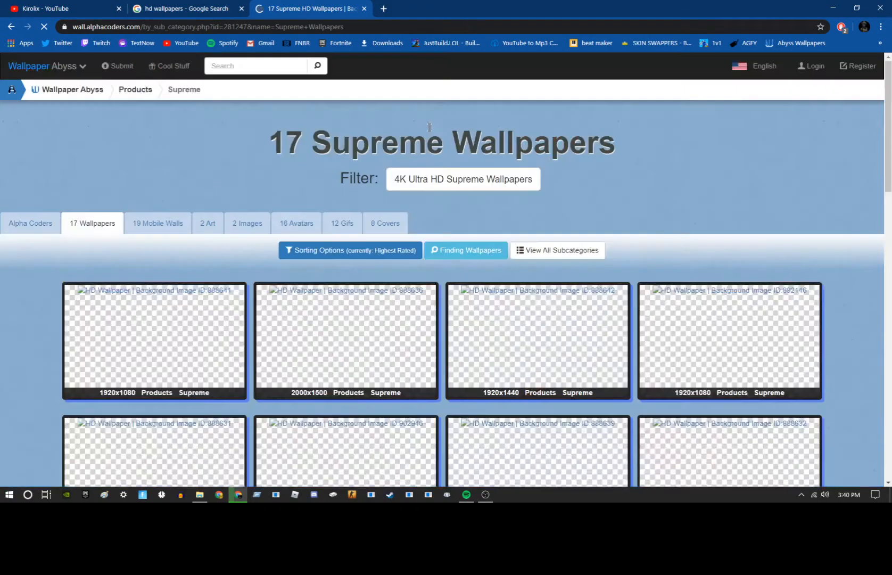
scroll("down", 3)
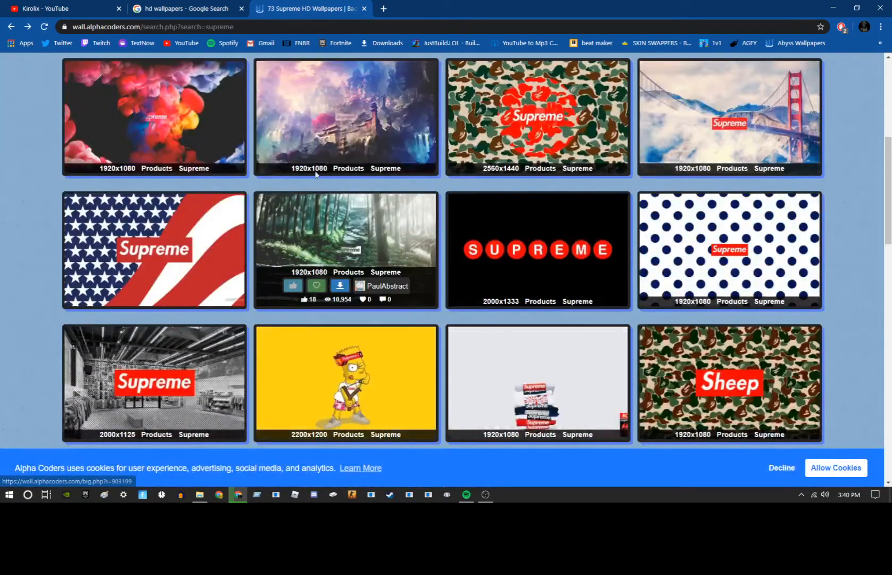
left_click(346, 106)
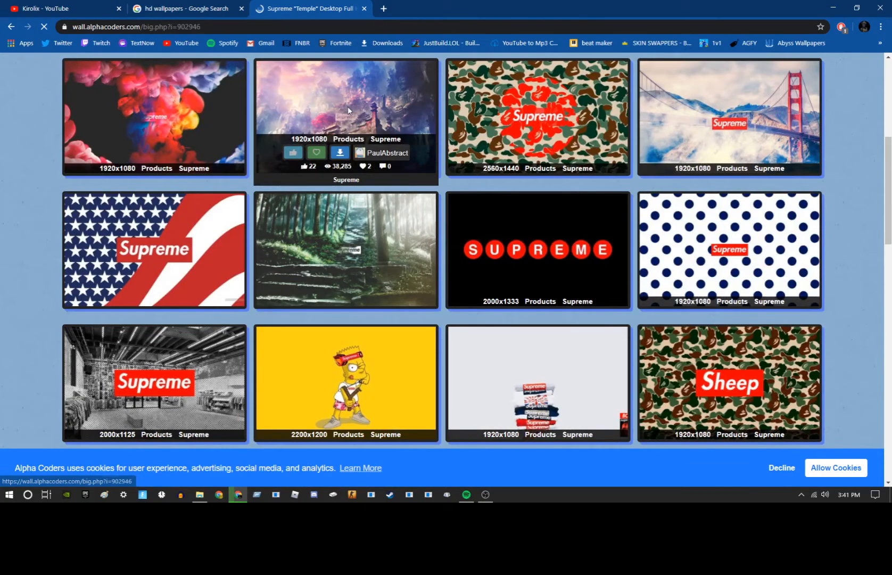
Check the temple wallpaper's other resolutions and download the original 1920x1080 image
left_click(346, 96)
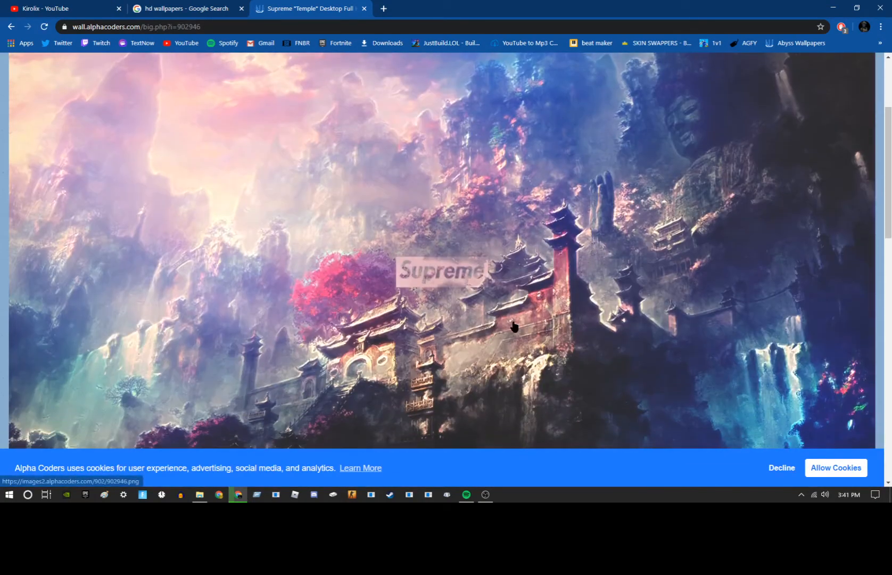
scroll("down", 3)
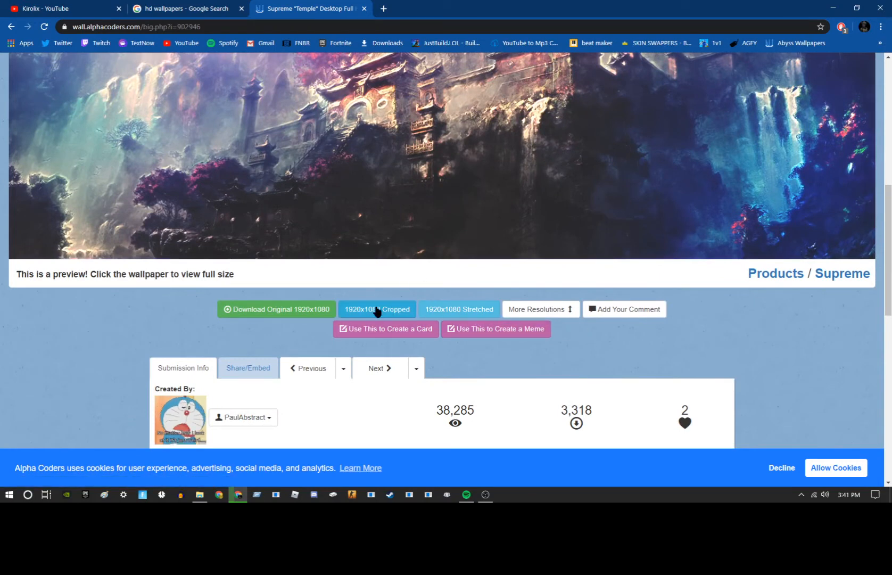
mouse_move(539, 310)
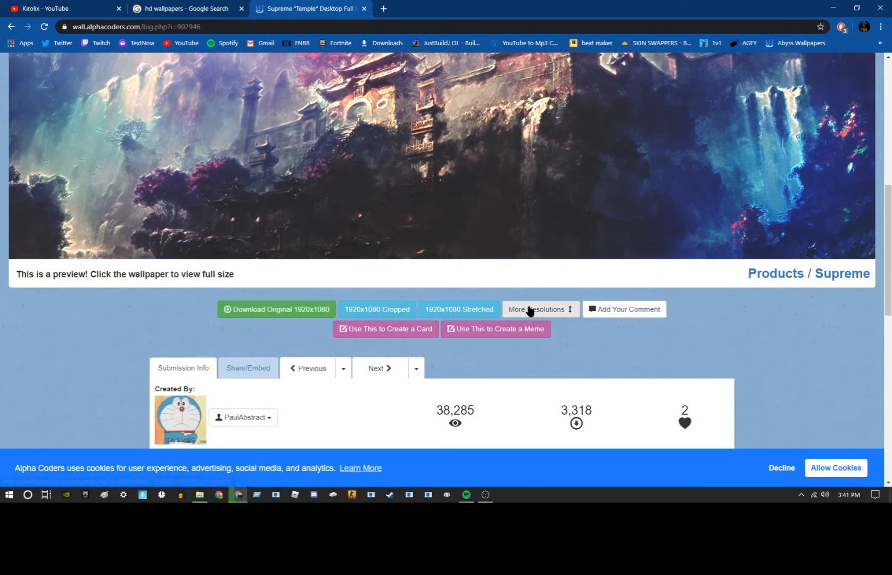
left_click(539, 310)
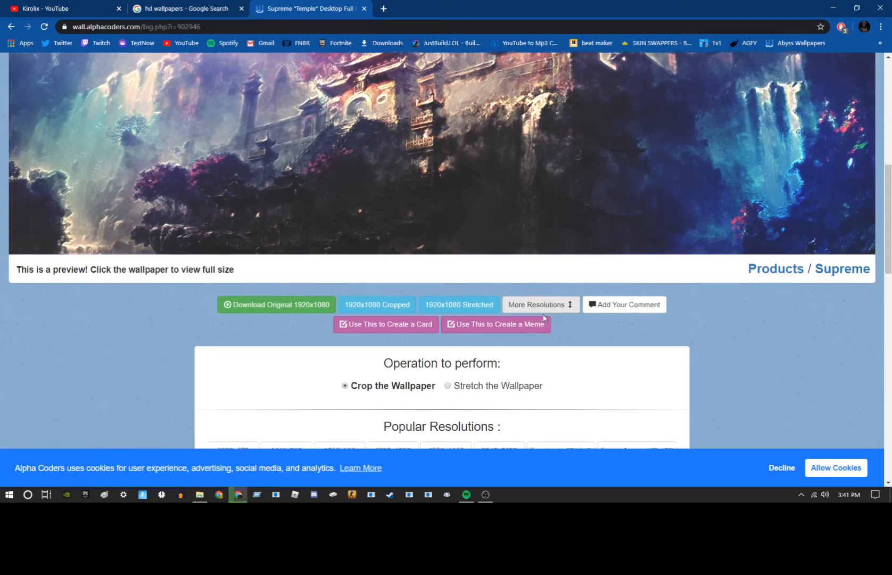
scroll("down", 3)
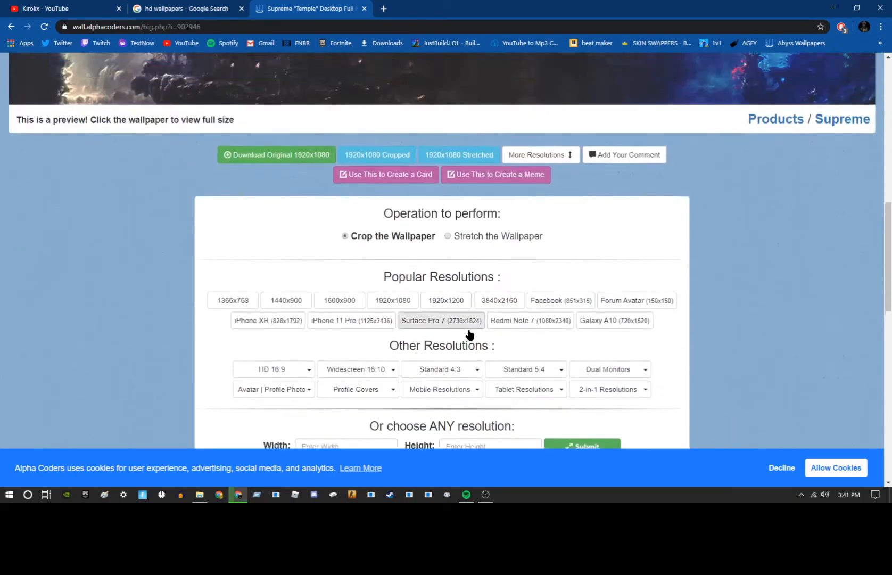
scroll("down", 3)
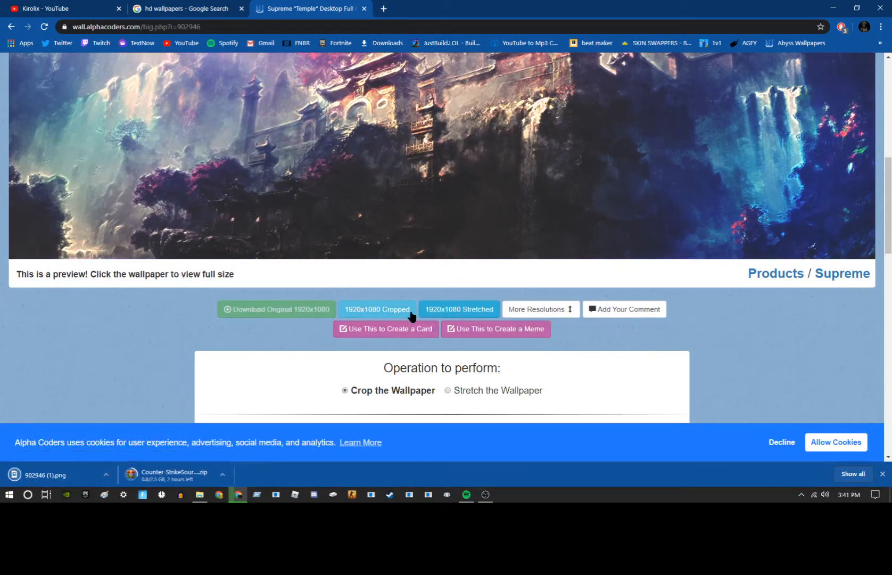
scroll("down", 3)
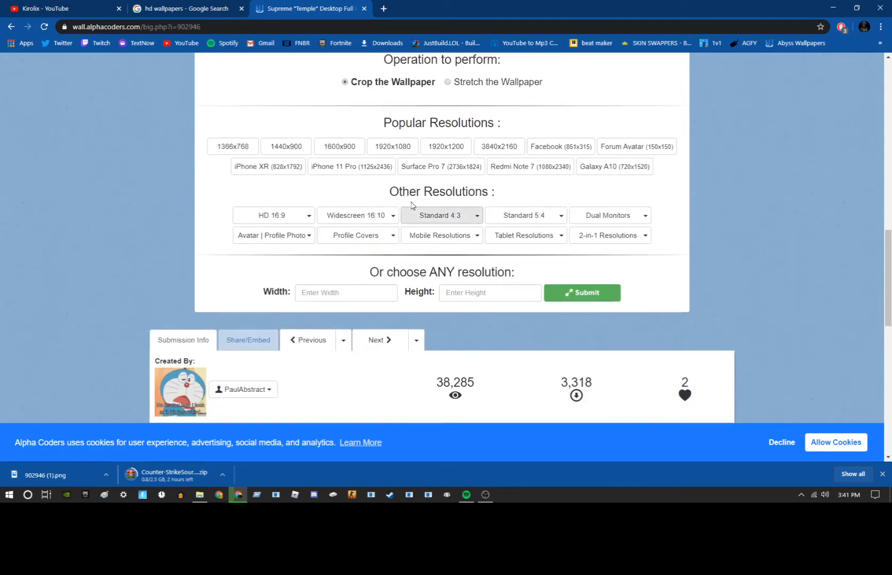
scroll("up", 3)
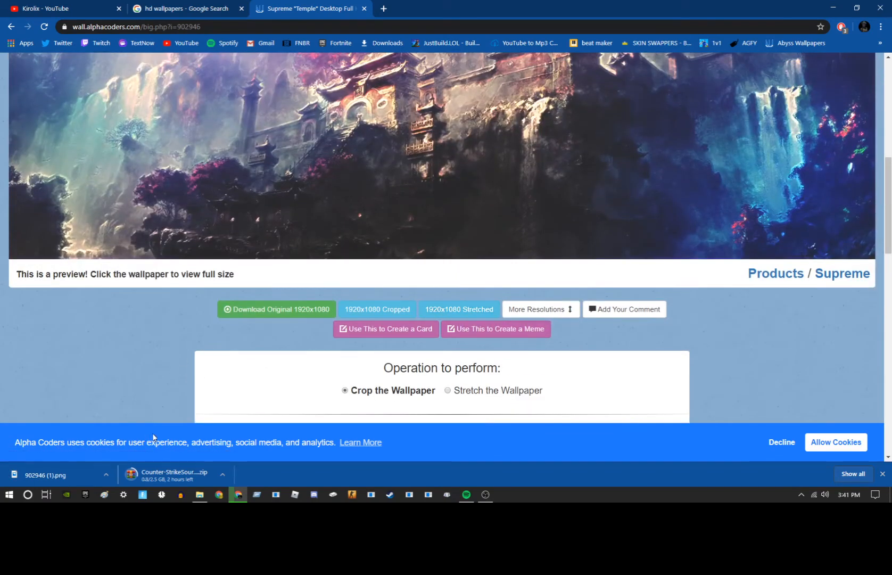
mouse_move(841, 21)
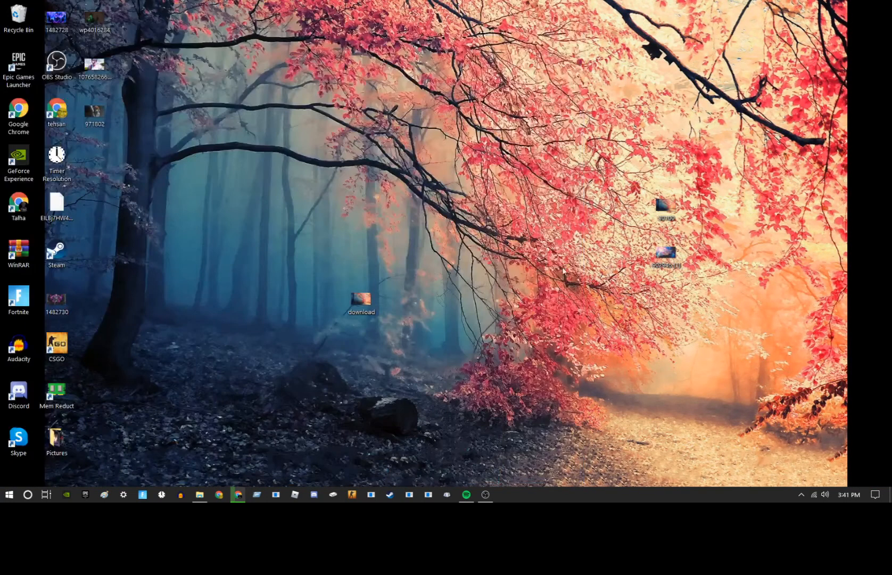
Make the downloaded '902946 (1)' temple image the desktop background and return to Chrome
left_click(666, 254)
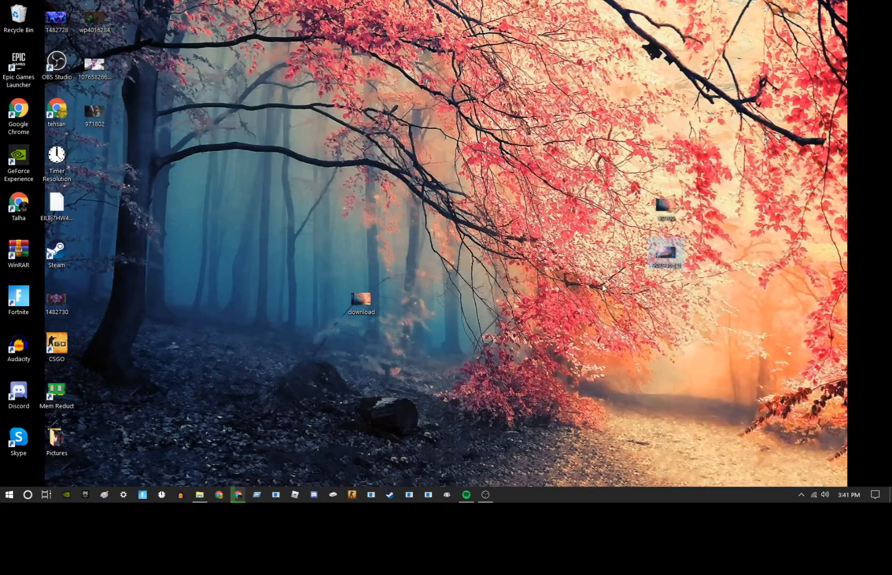
left_click(666, 253)
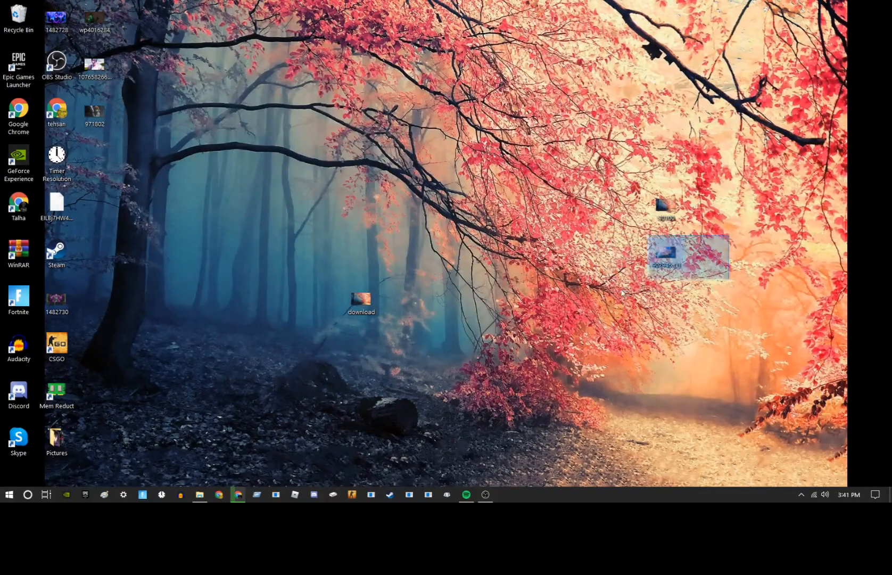
right_click(666, 253)
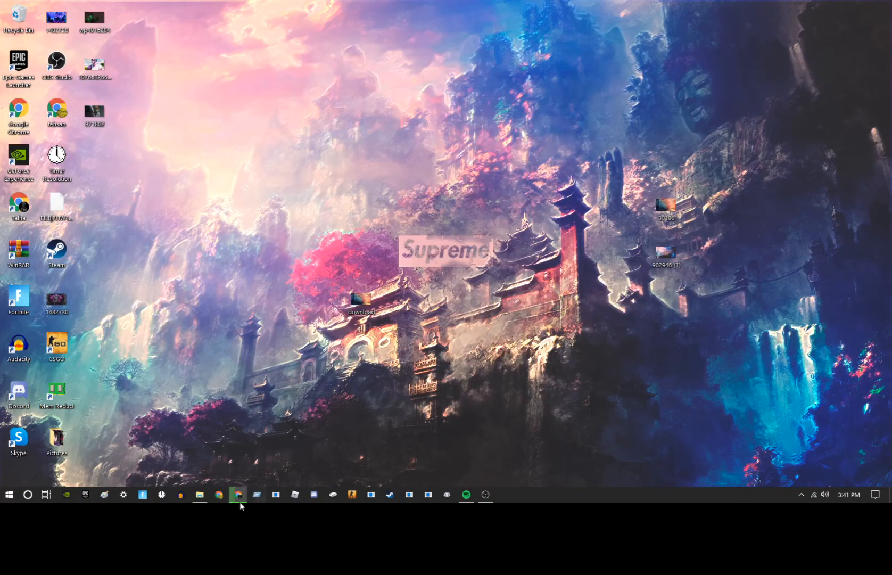
left_click(236, 494)
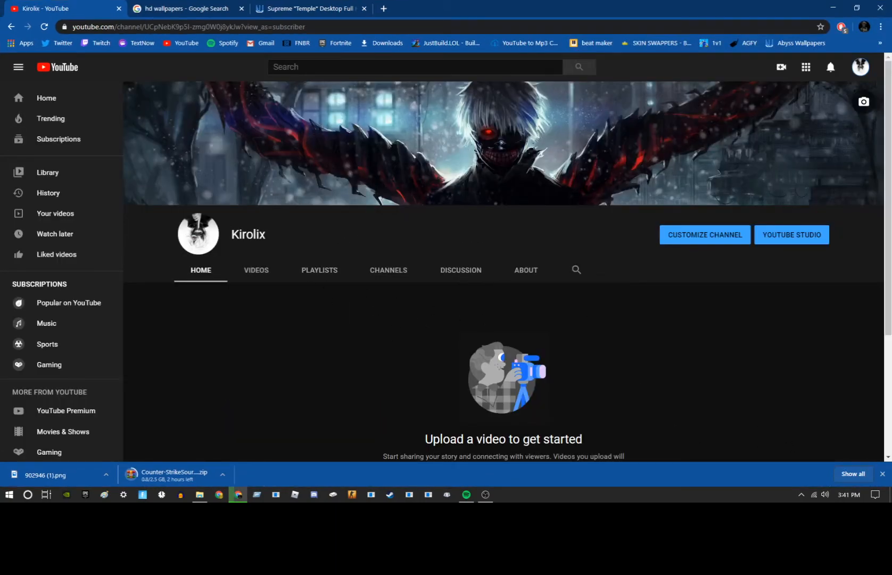
scroll("down", 3)
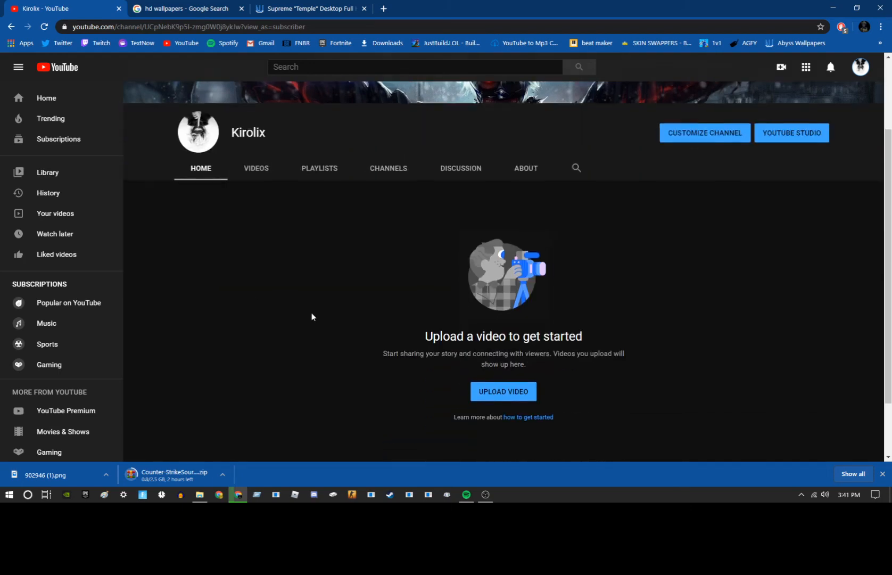